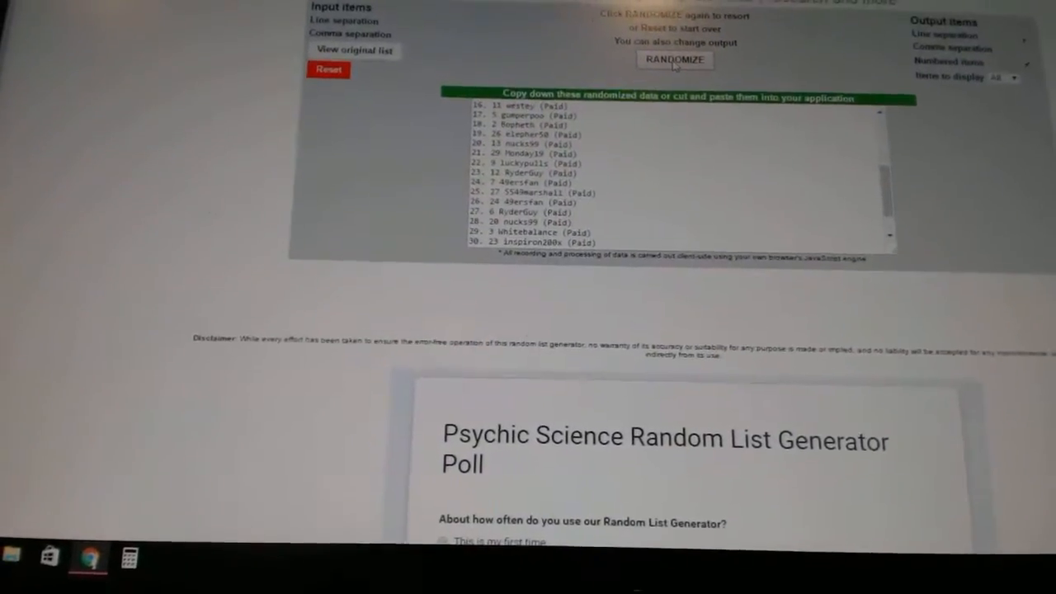
Step: Shuffle the 30 paid usernames with RANDOMIZE to get a numbered random order
left_click(674, 59)
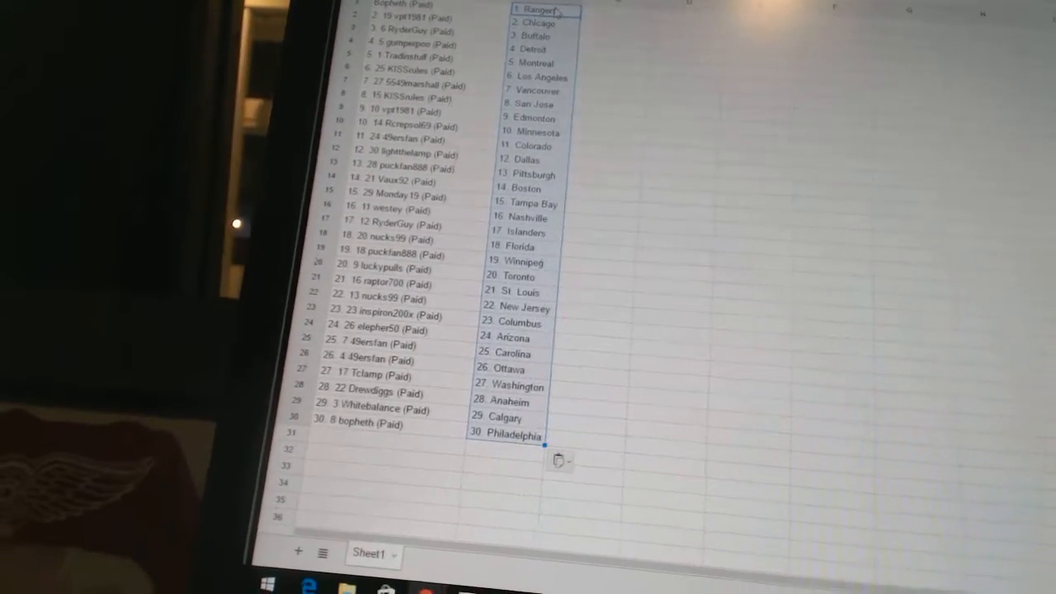
Step: Scroll through the sheet to check all 30 username-team pairs, Rangers through Philadelphia
scroll("down", 3)
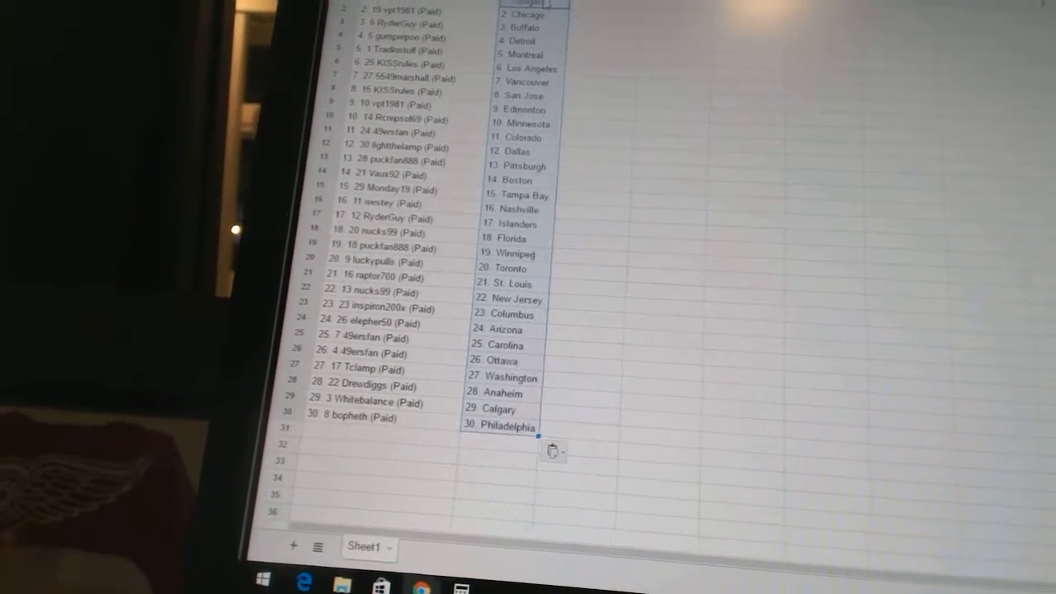
scroll("up", 3)
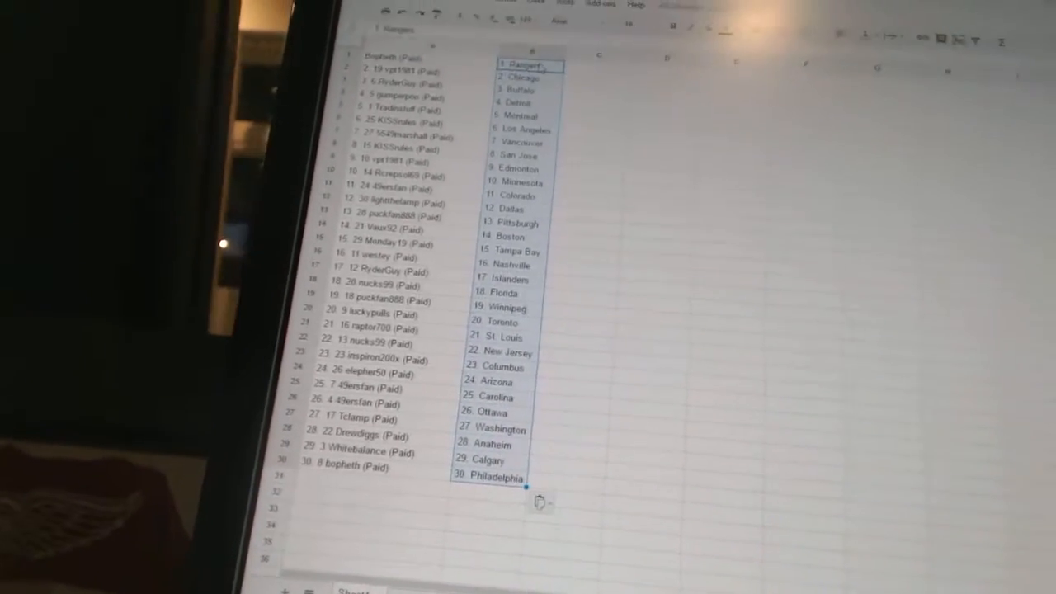
scroll("down", 3)
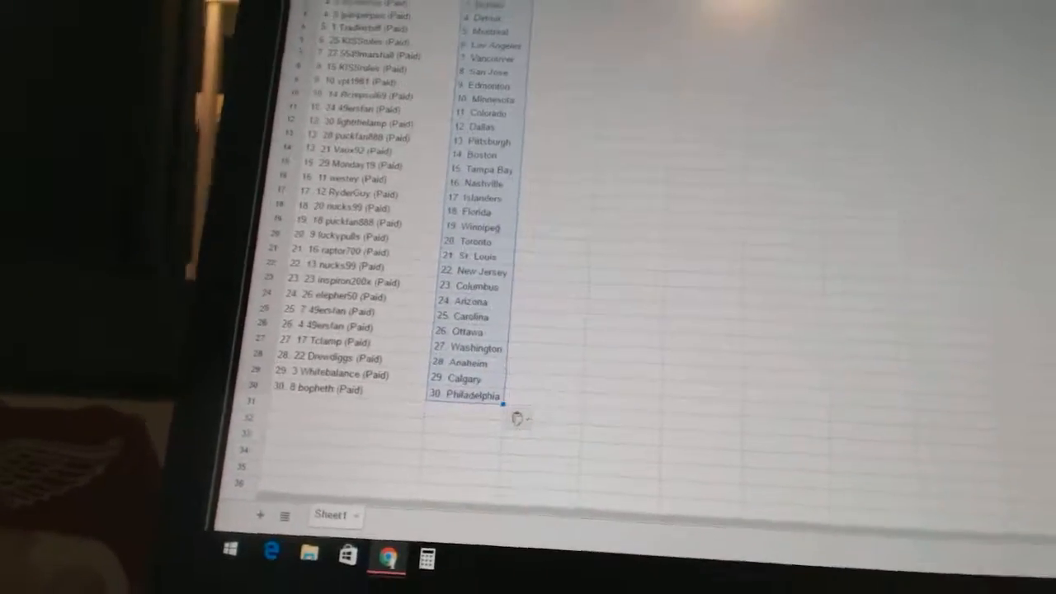